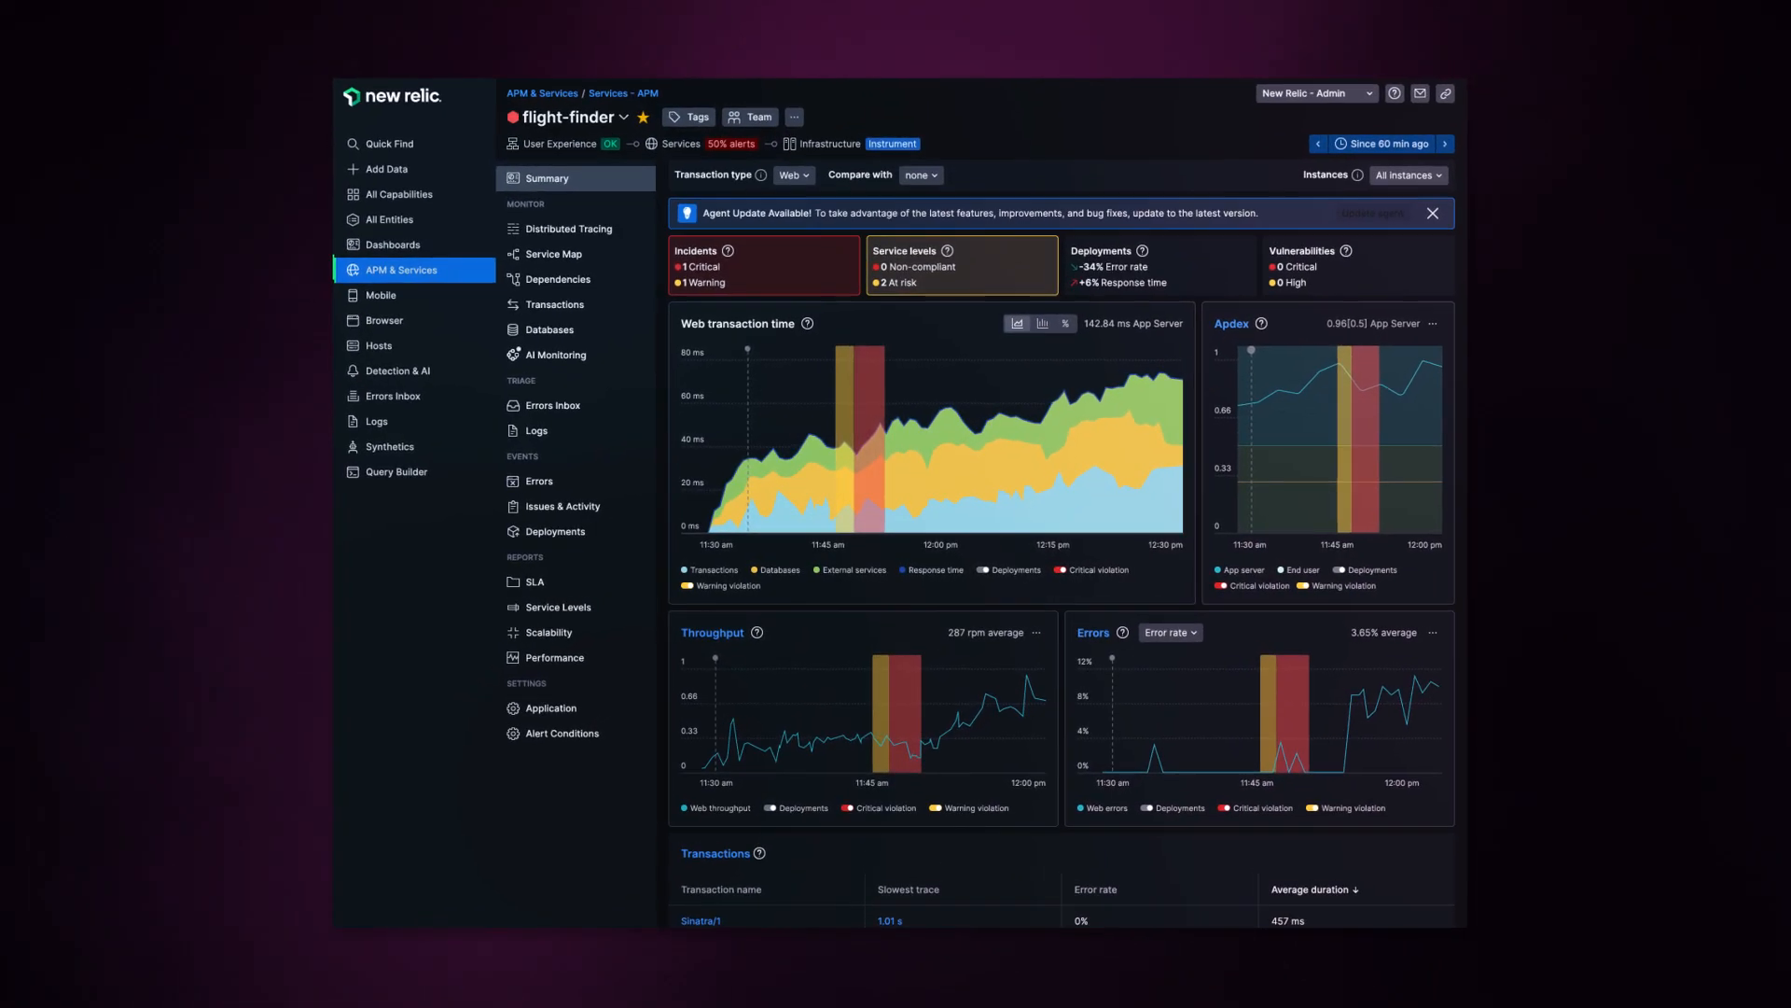
# Scroll the flight-finder Summary page down to the AI Monitoring section of requests, response time and token usage
pyautogui.scroll(-3)
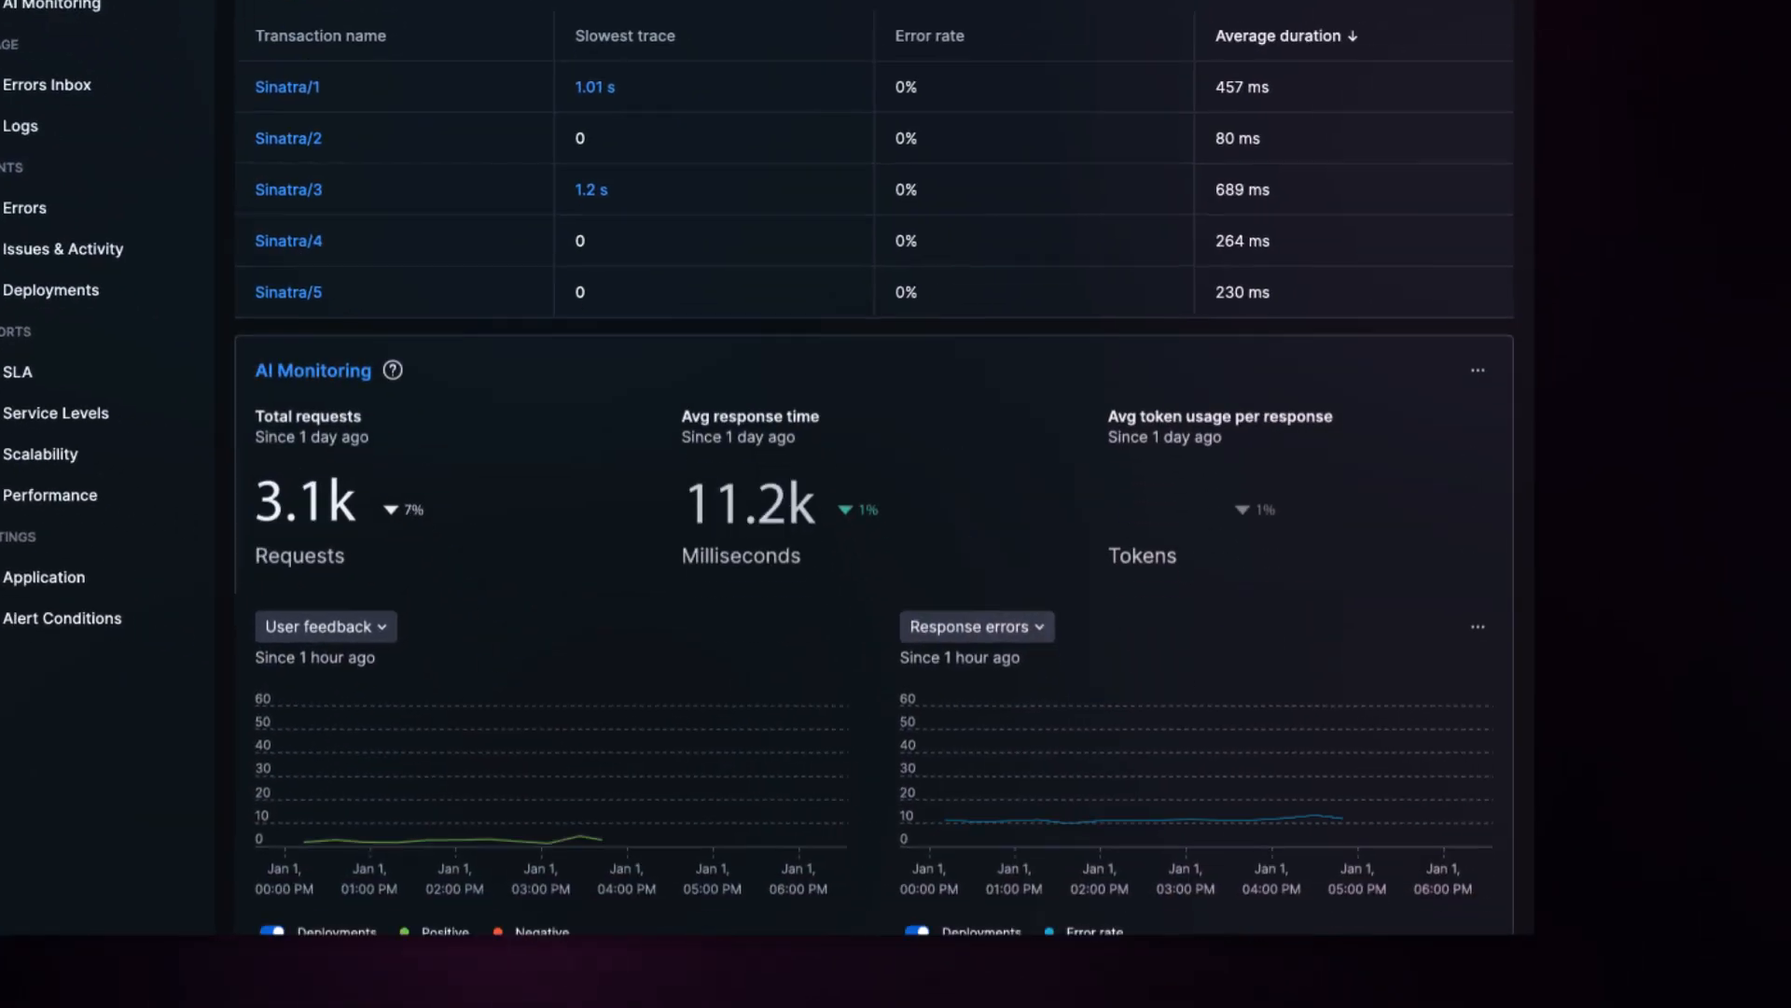
pyautogui.scroll(-3)
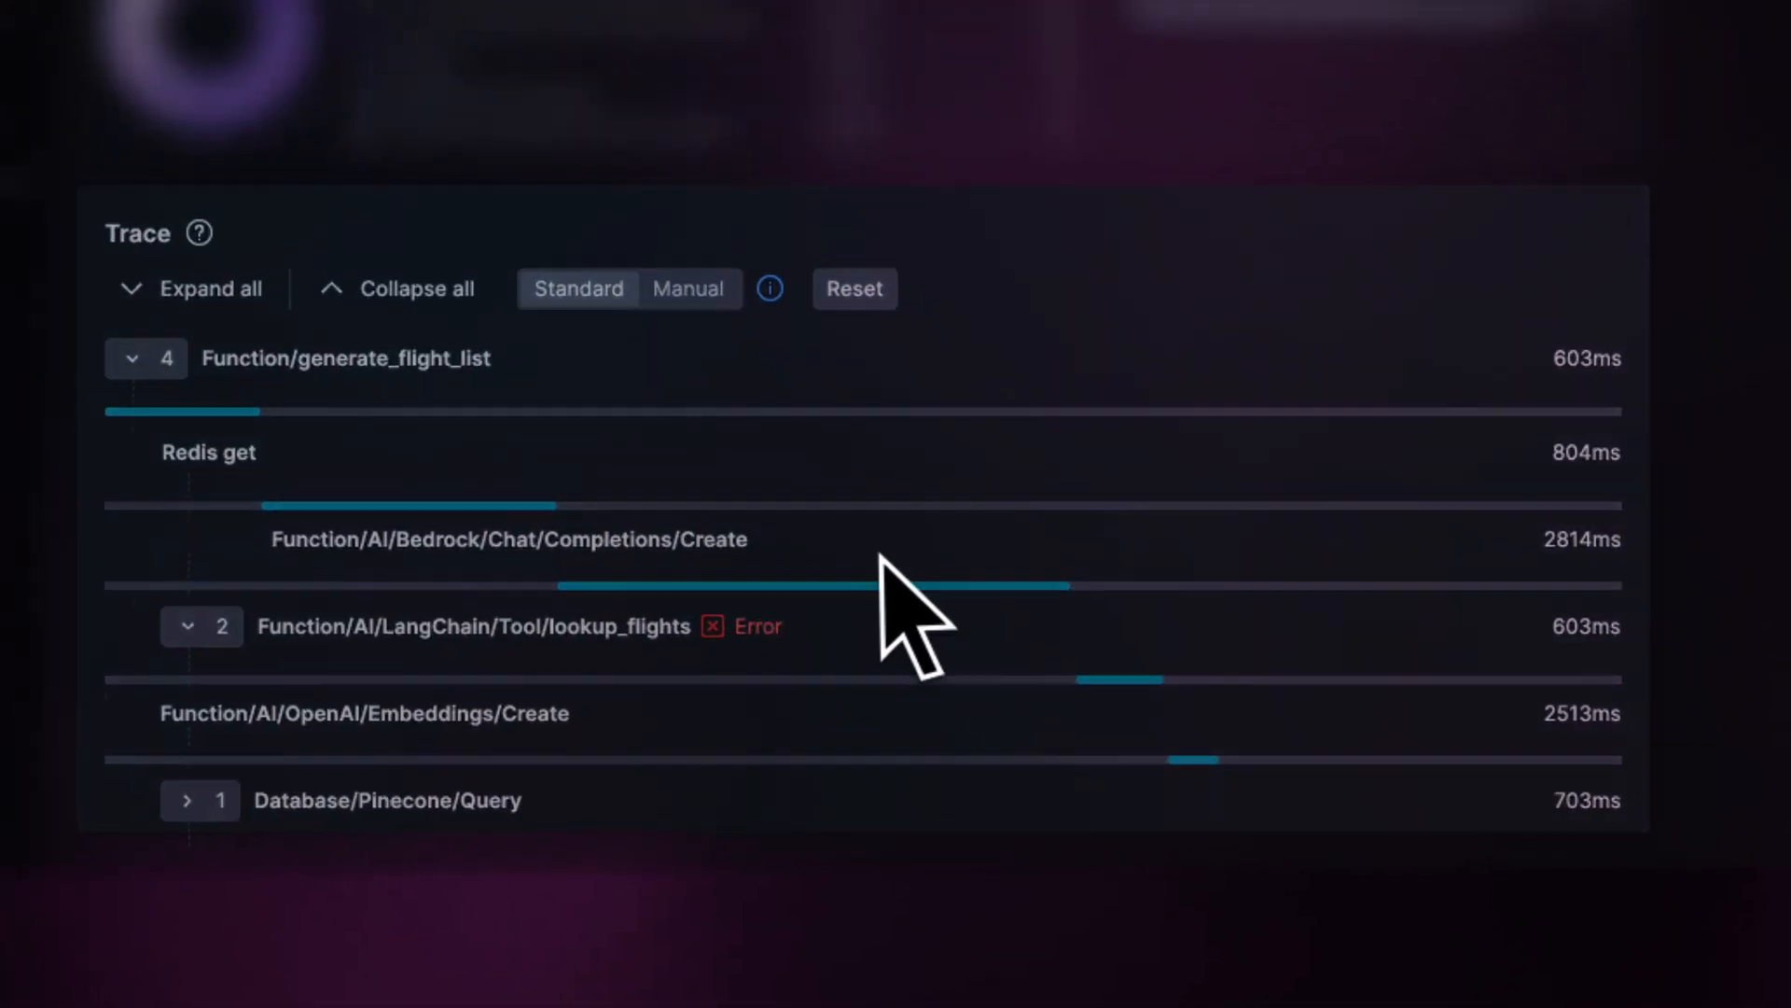
# Select the erroring lookup_flights LangChain tool span and follow it via View in IDE to the service errors panel
pyautogui.click(472, 627)
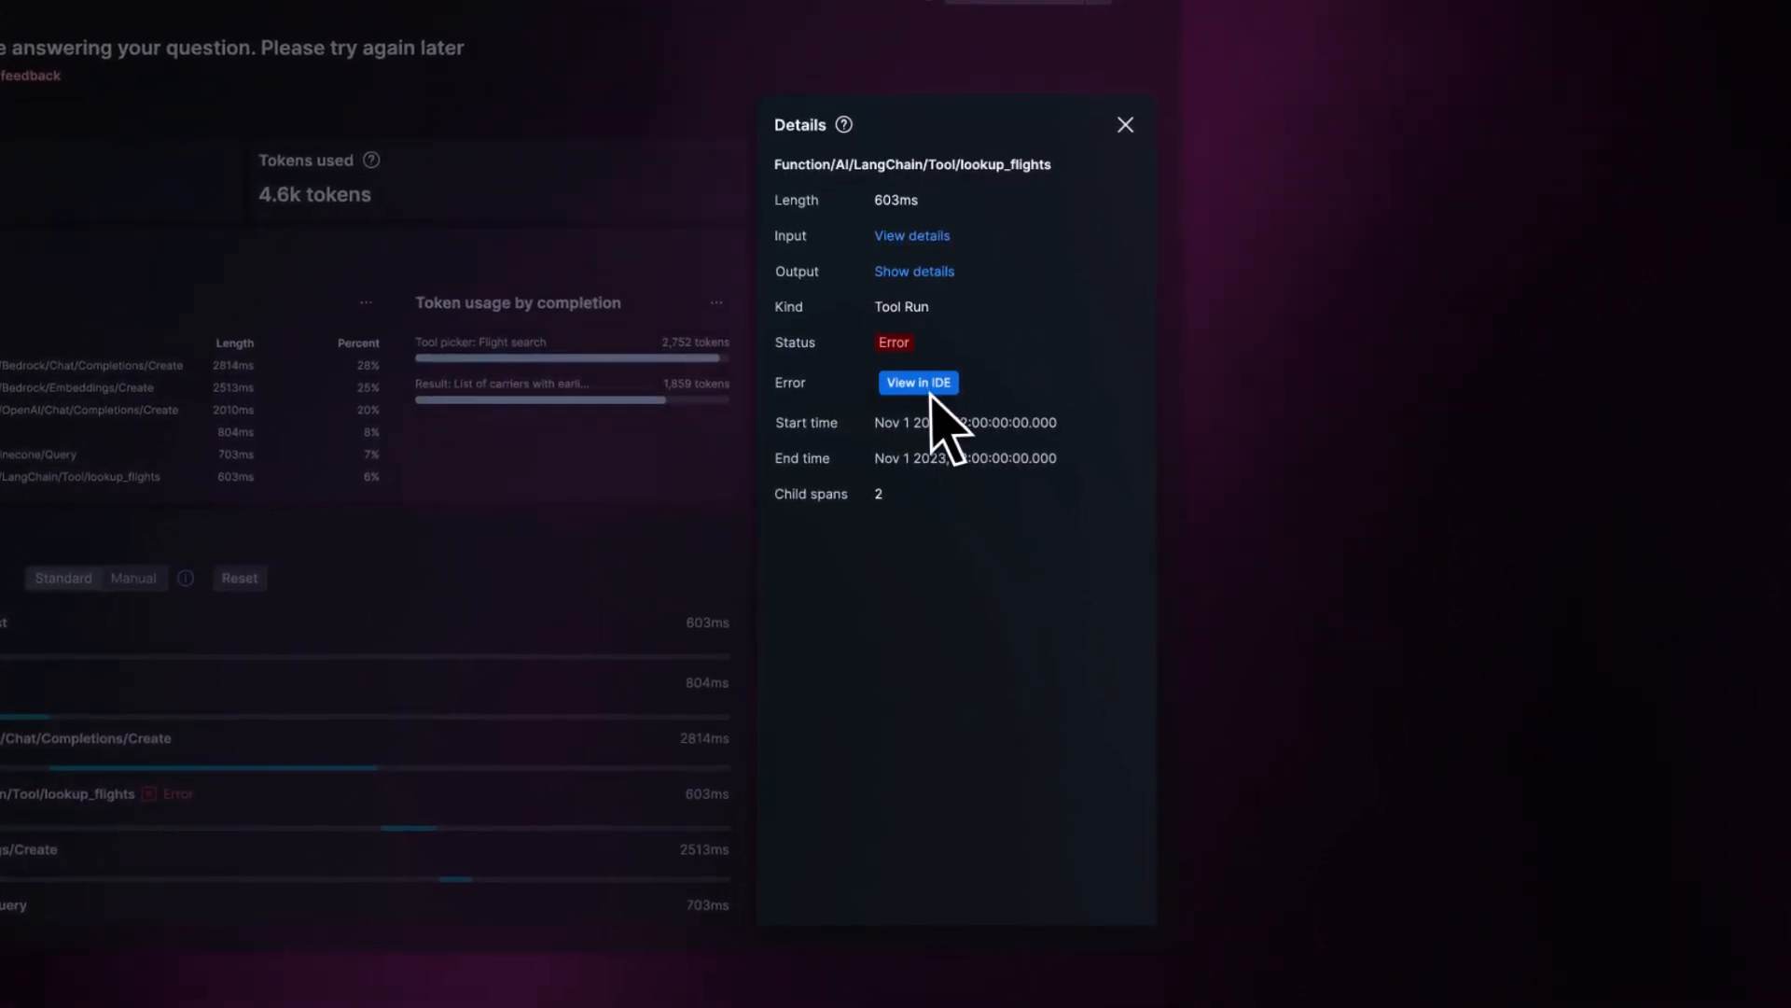
pyautogui.click(918, 381)
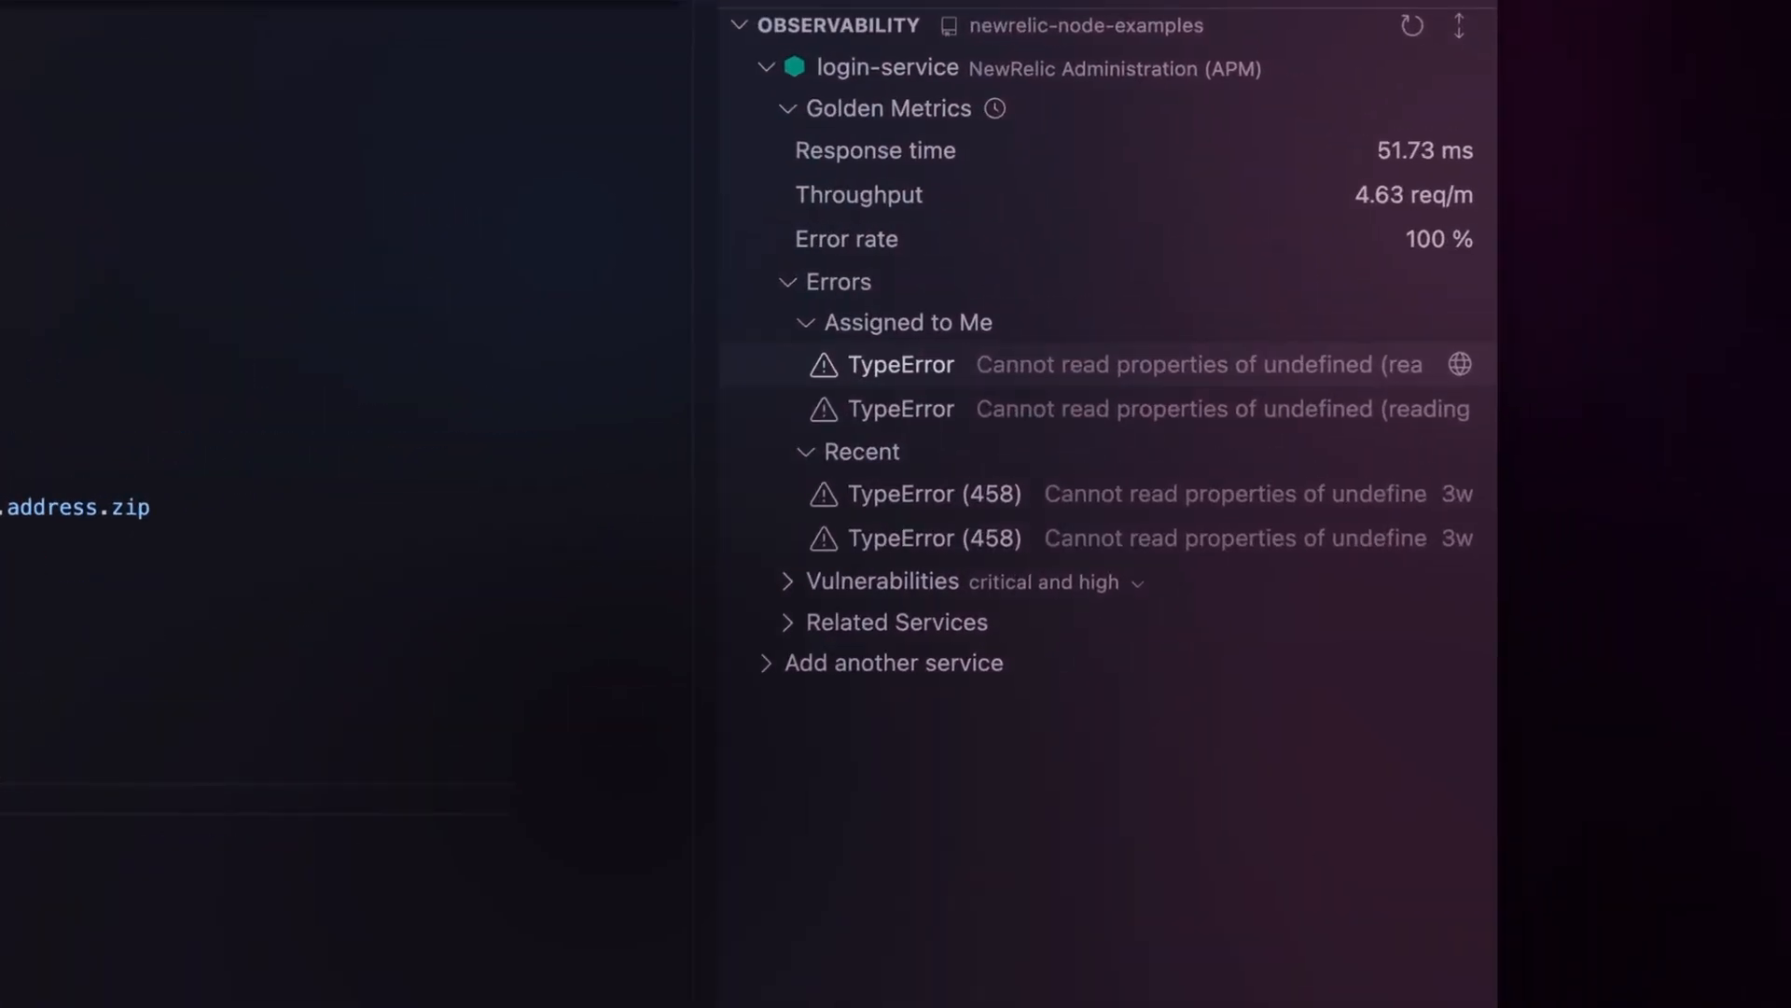